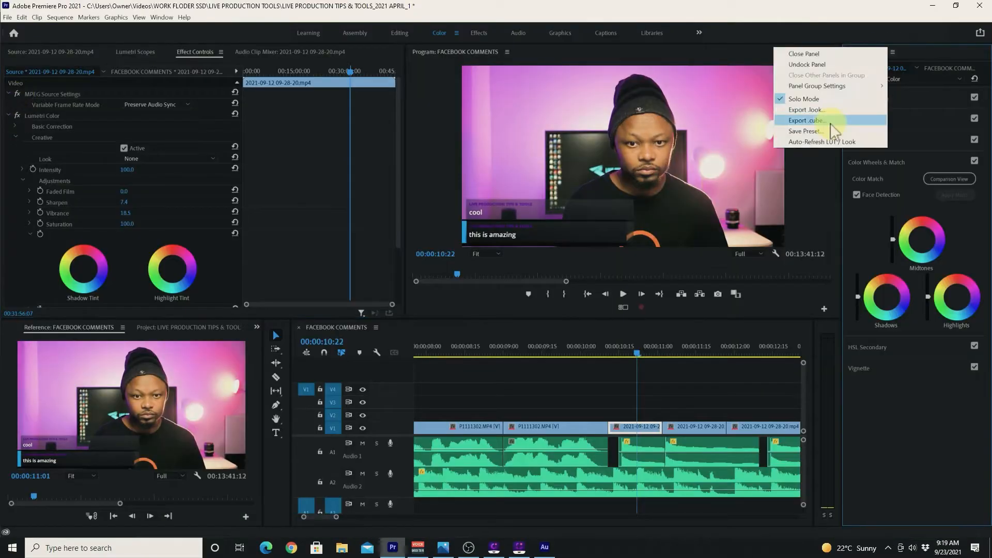
Switch to OBS Studio and select the Test scene with the live camera feed.
click(468, 548)
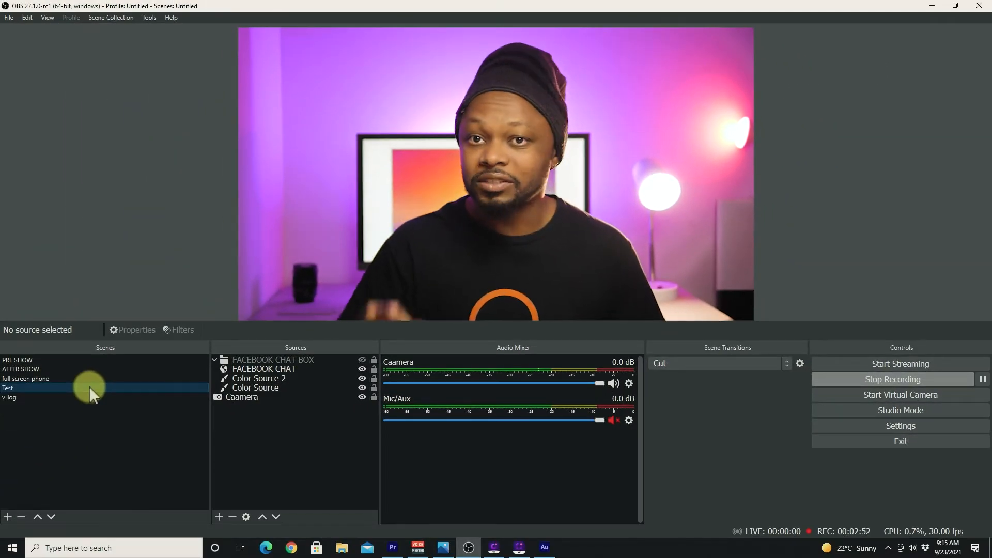
click(180, 330)
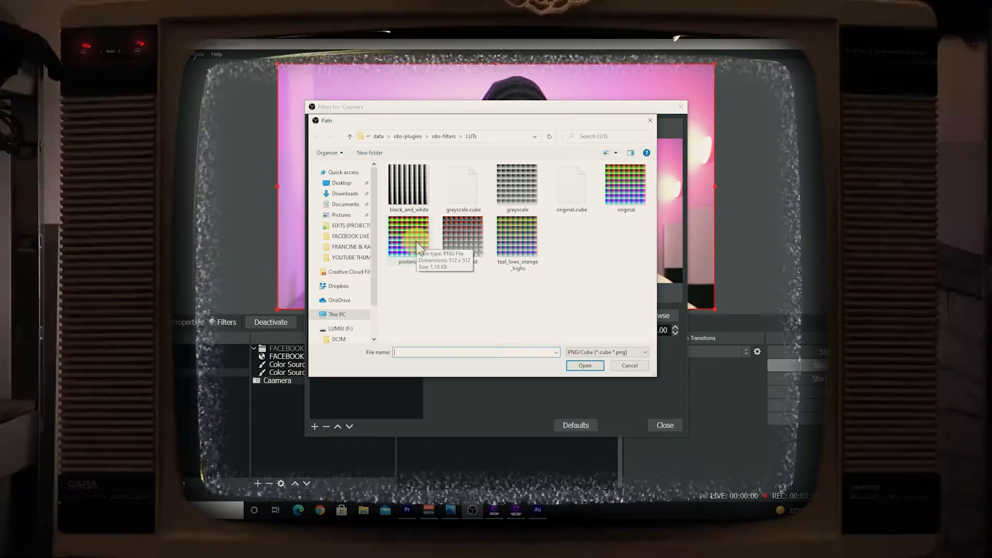
Load TO-Macrux.cube from the Teal and Orange folder into the camera's Apply LUT filter.
click(409, 183)
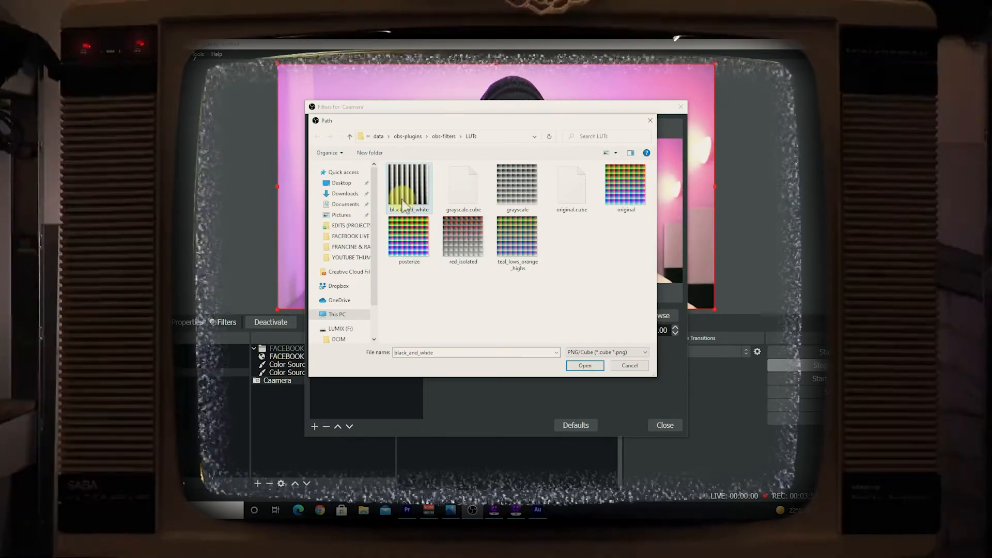
click(625, 186)
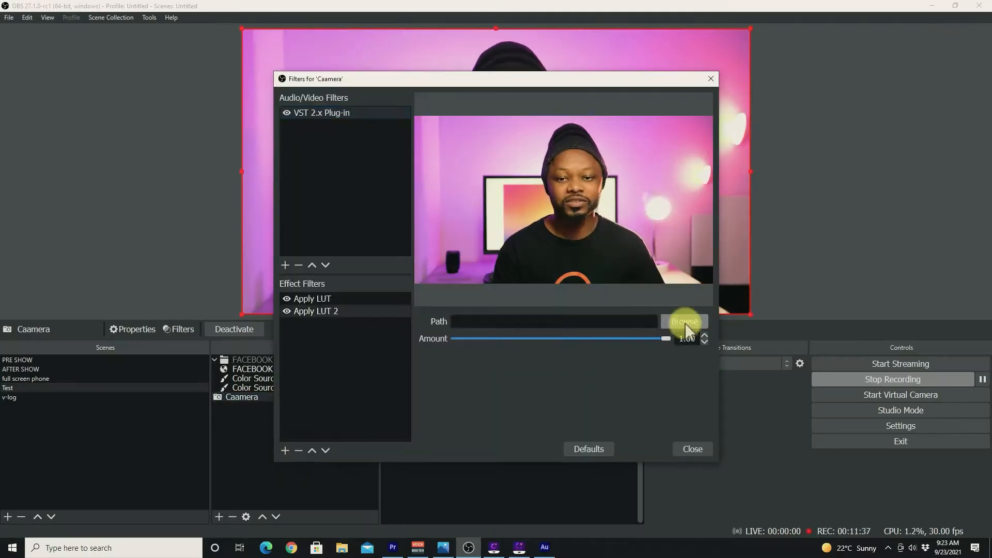
click(684, 322)
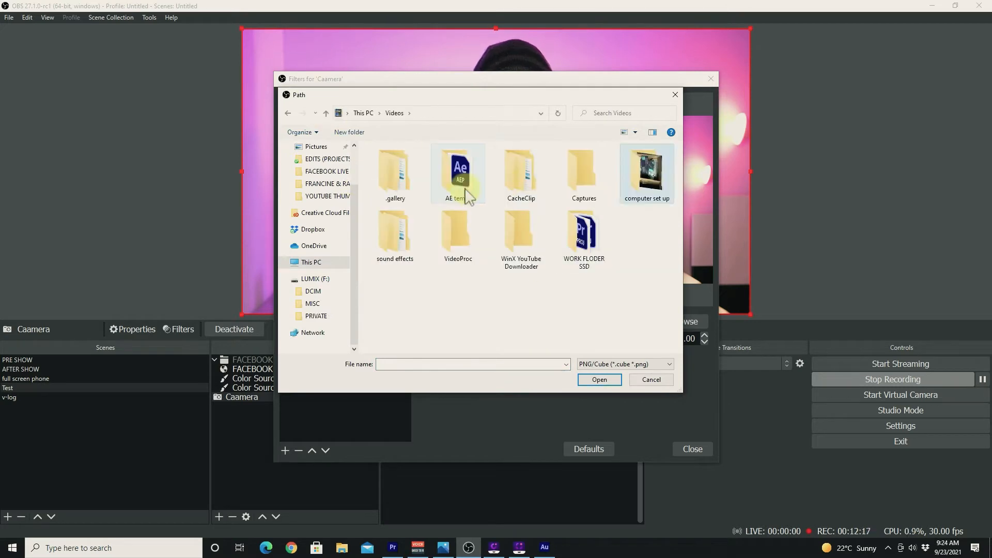
click(650, 380)
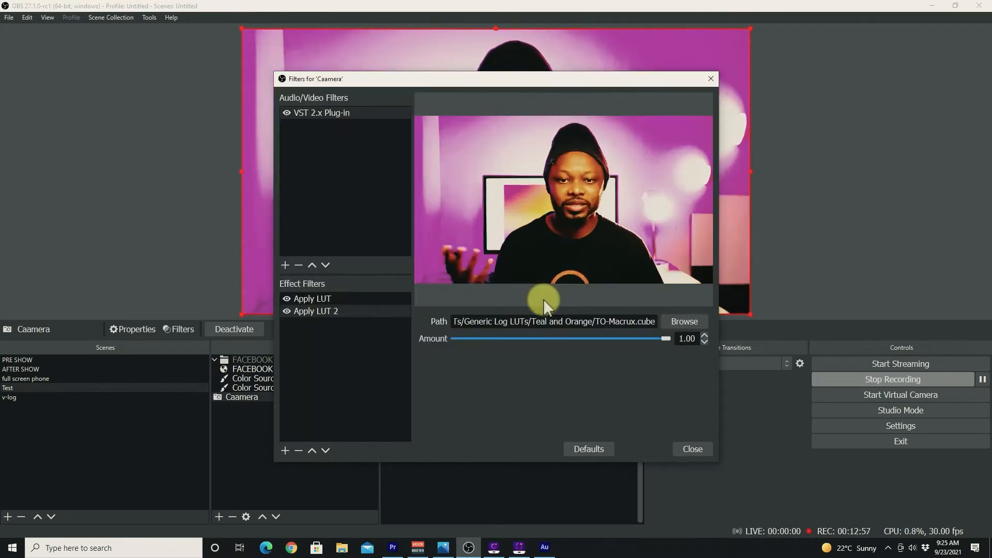
click(692, 448)
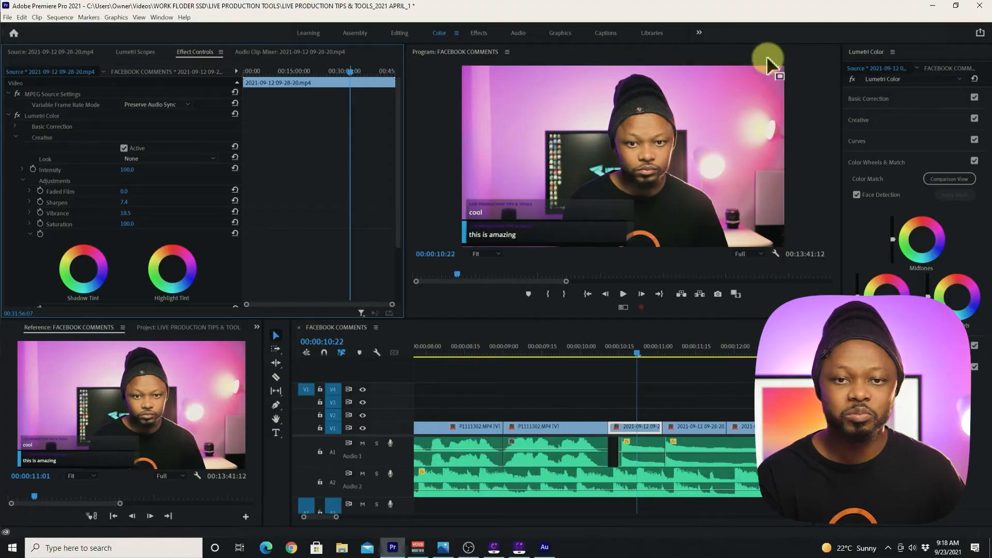
mouse_move(750, 165)
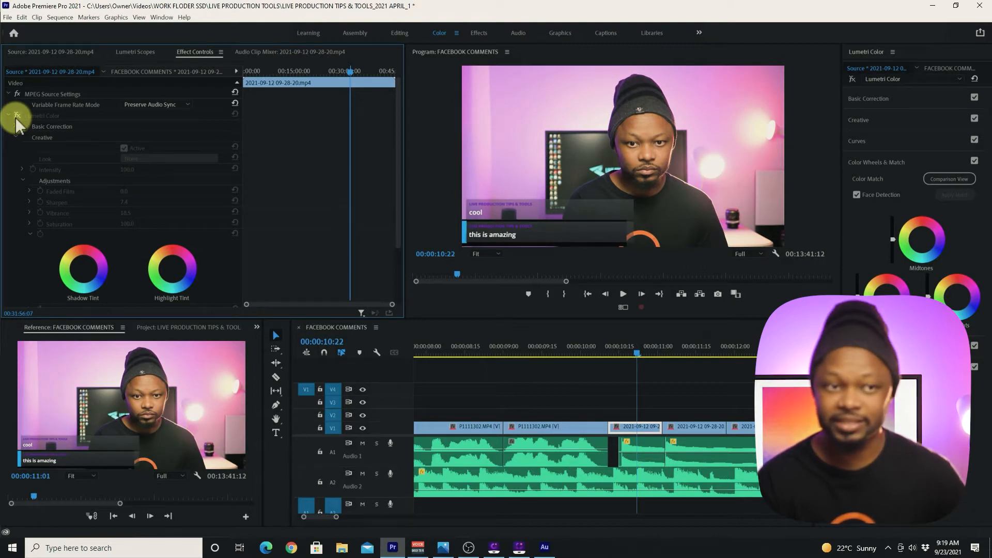
Toggle the Lumetri Color effect off to compare, then reveal the Lumetri panel menu.
click(7, 115)
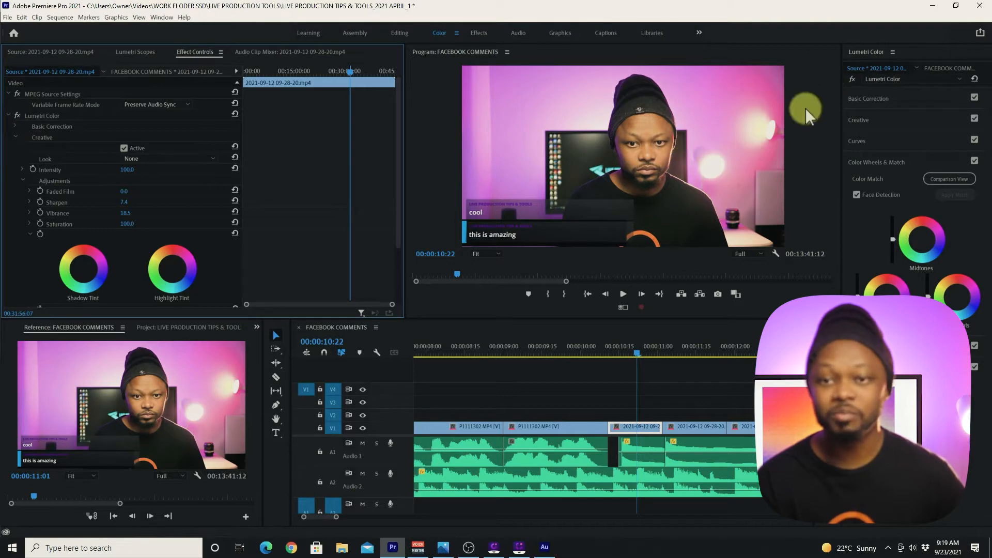
mouse_move(896, 56)
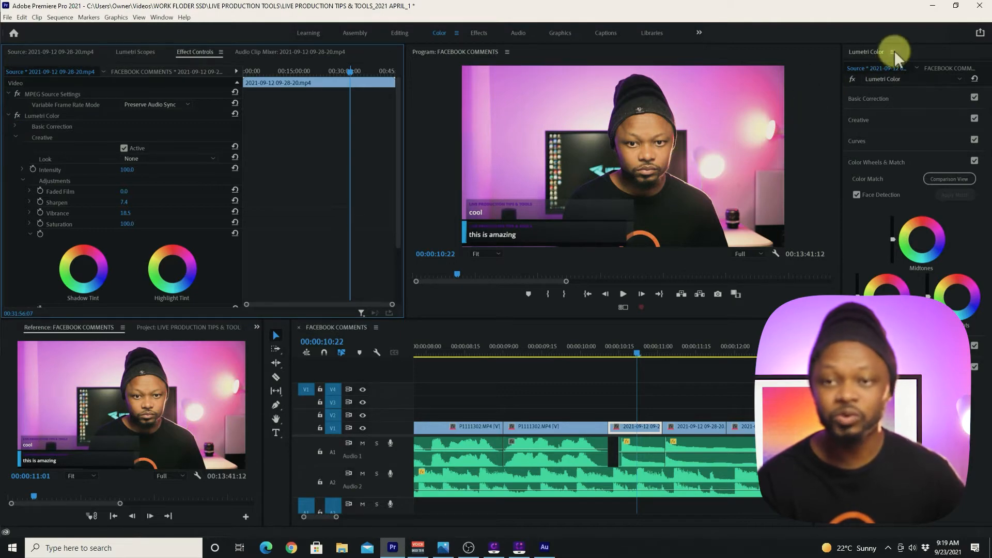
click(894, 51)
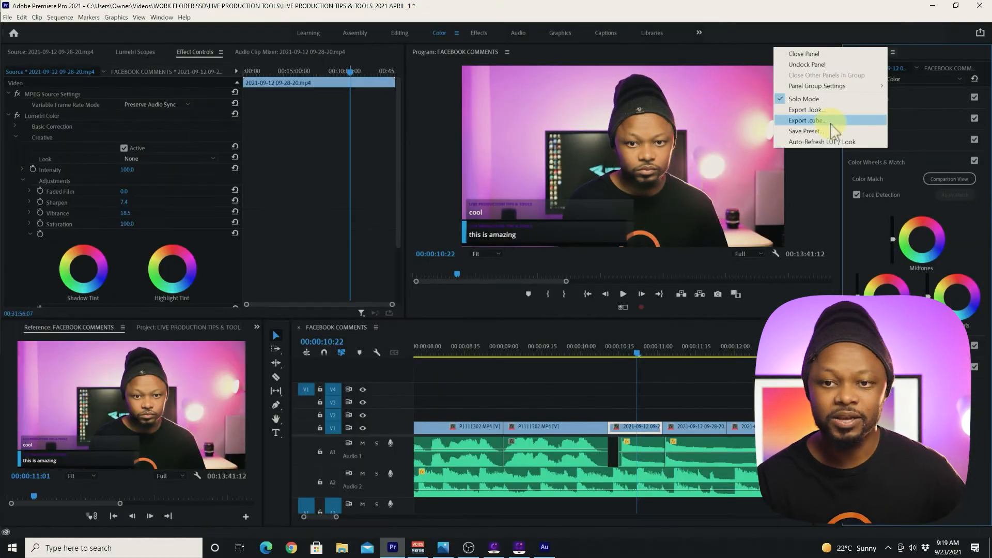
Export the Lumetri grade as a .cube LUT named OBS LUT LIVE STREAM.
click(804, 121)
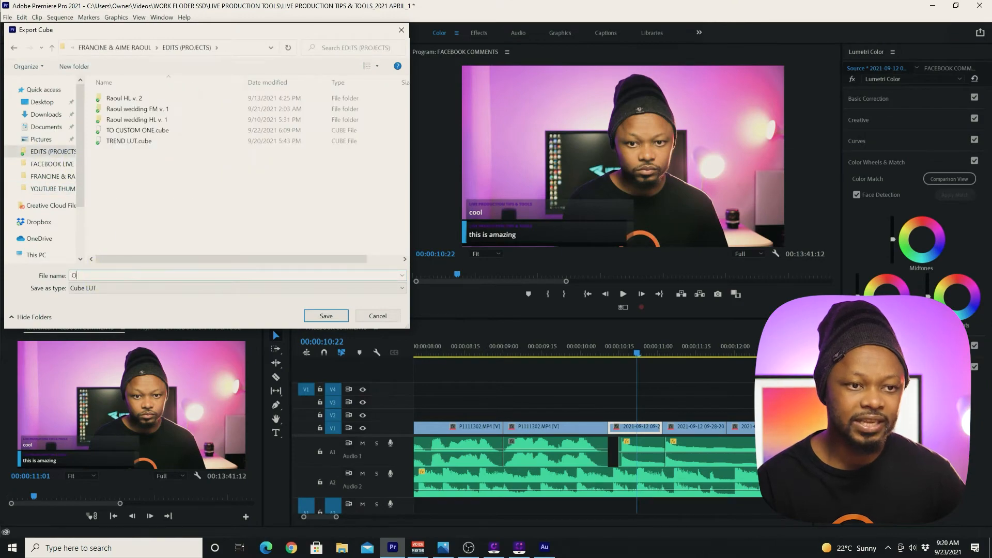
click(468, 547)
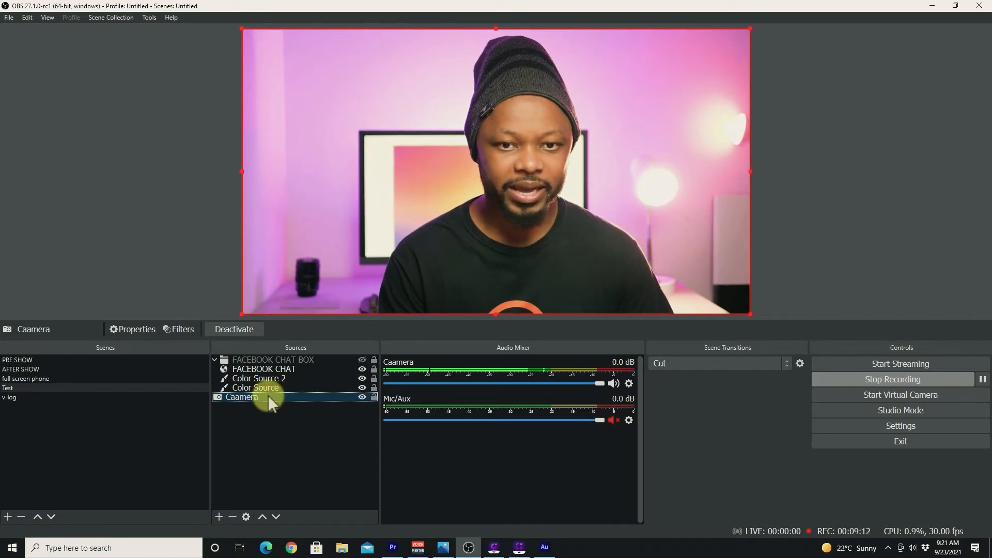
Add an Apply LUT effect filter with the default name to the Caamera source.
right_click(242, 397)
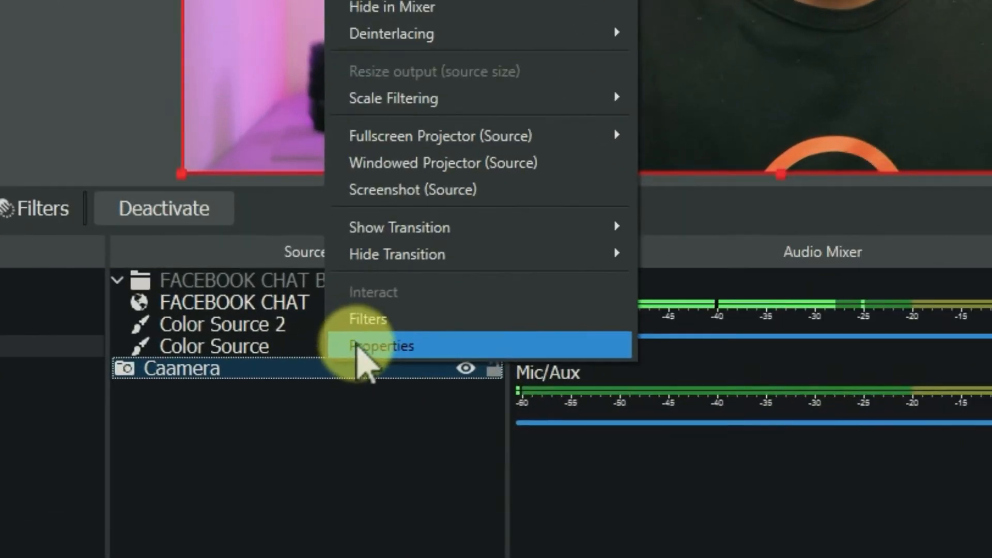
click(367, 319)
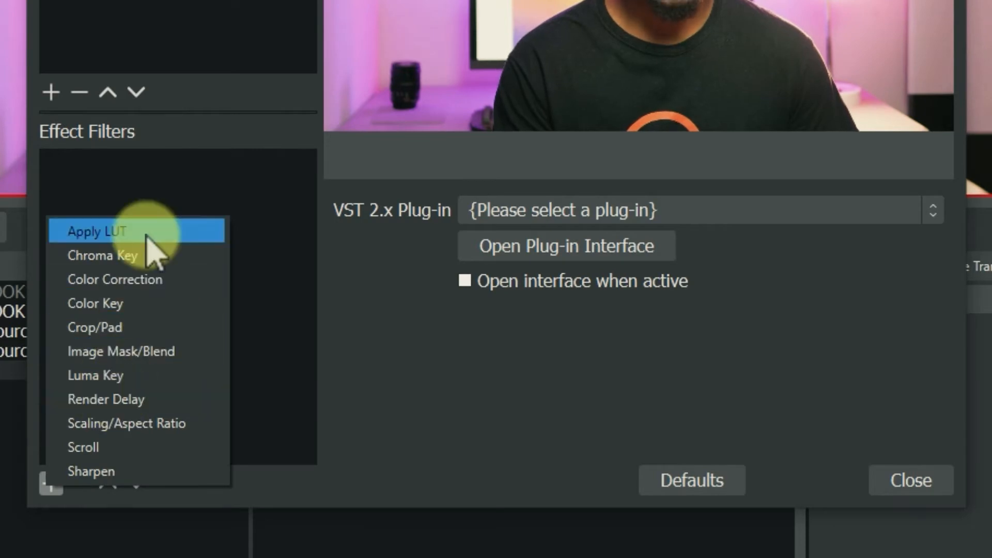
click(97, 231)
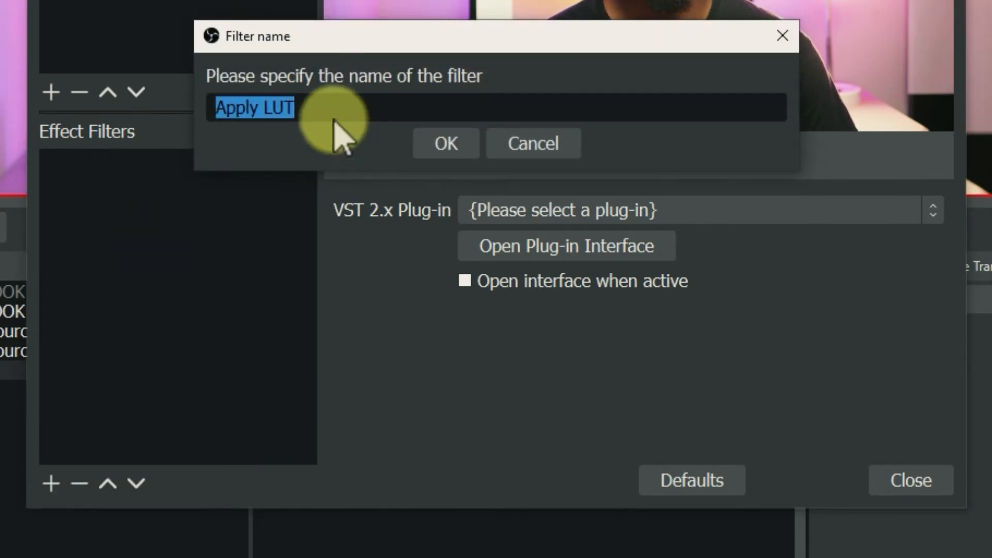
click(445, 143)
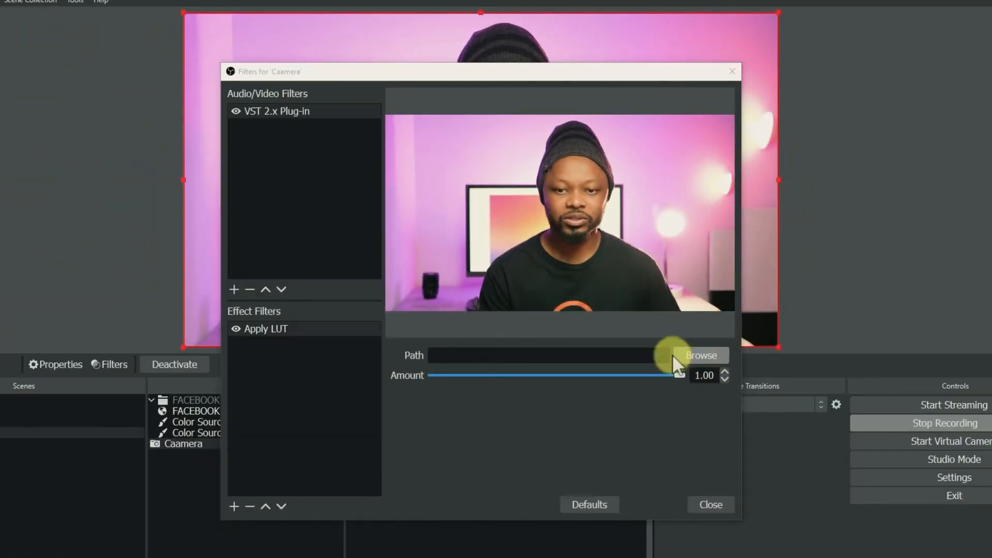
Load OBS LUT LIVE STREAM.cube, test amounts 0.62, 0.76, 0.87, and settle at 1.00.
click(701, 355)
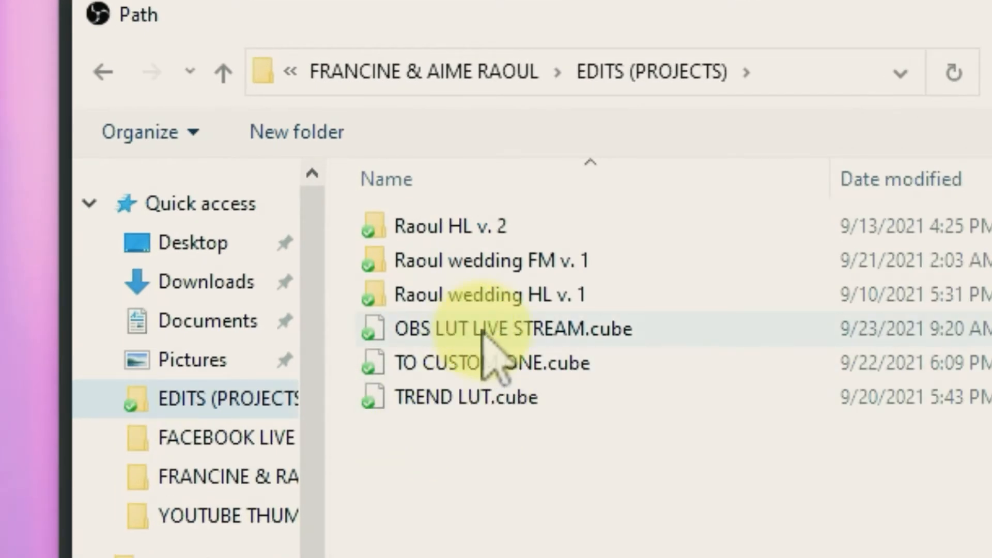
mouse_move(506, 342)
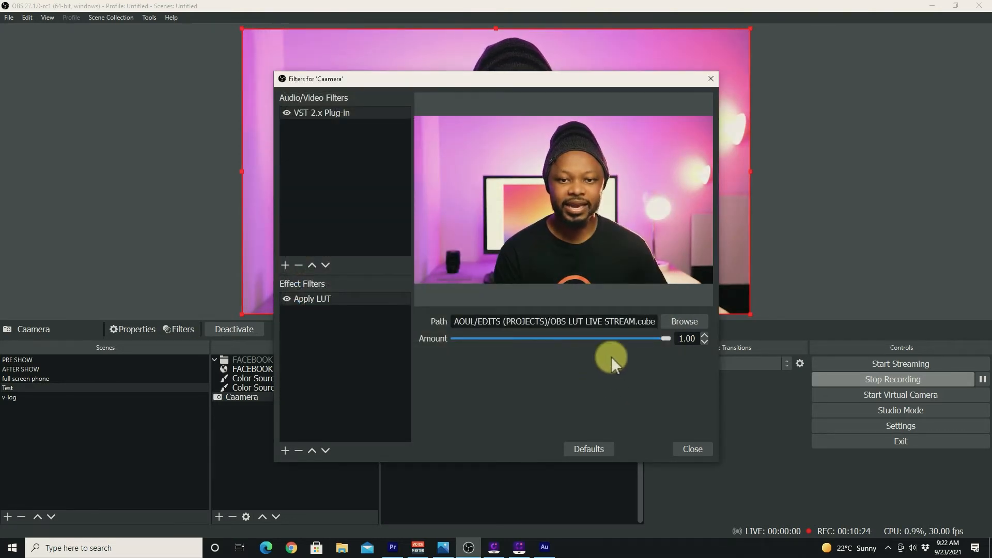
drag(665, 338, 582, 338)
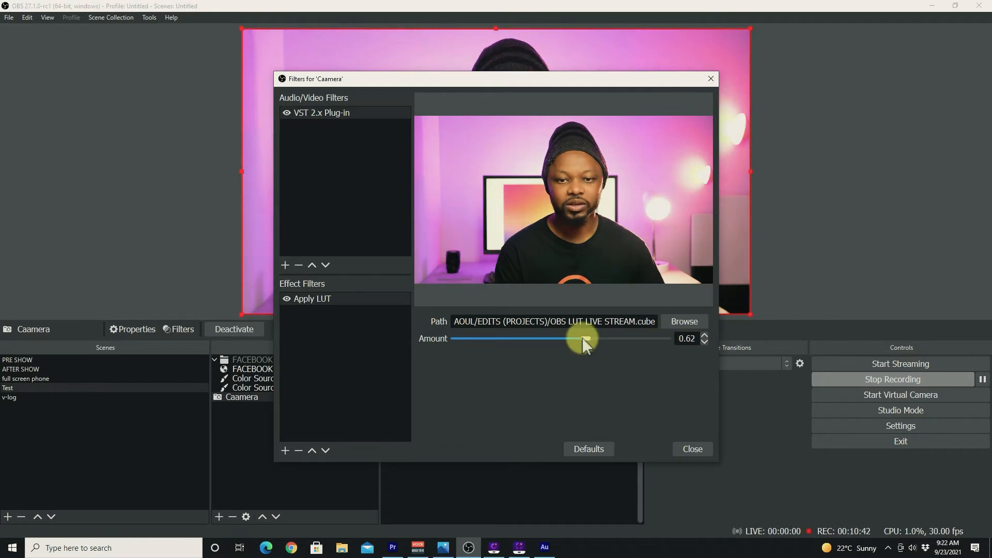
drag(583, 338, 611, 338)
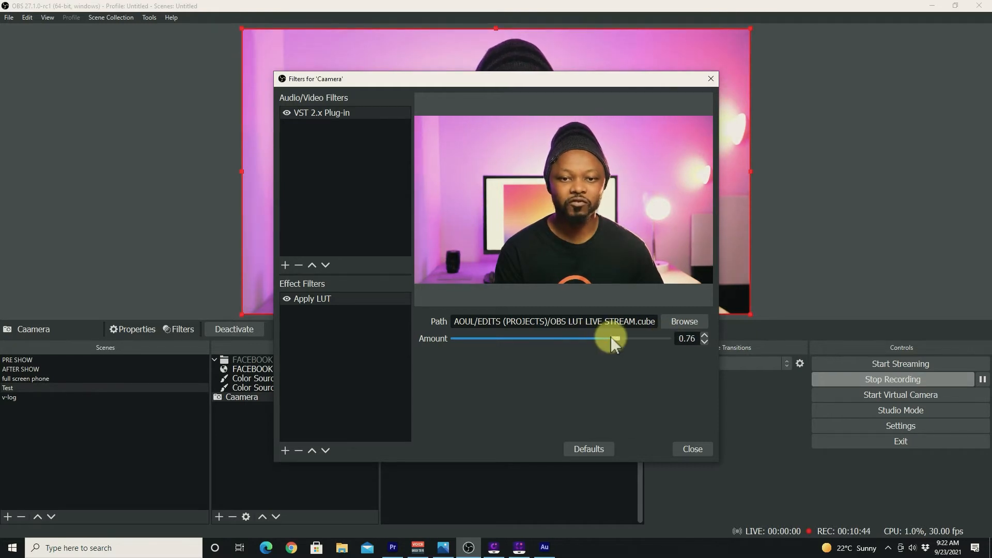
drag(611, 339, 638, 339)
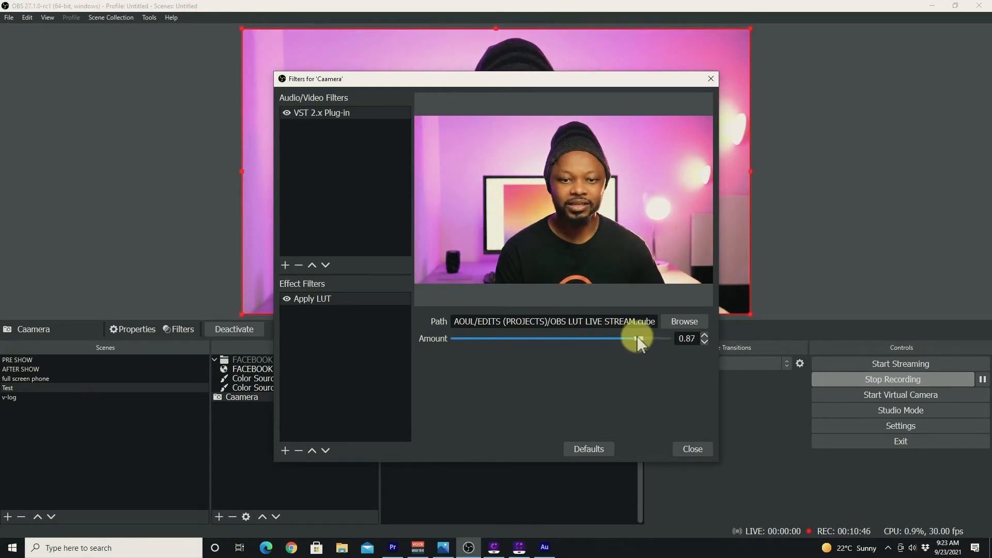
drag(637, 338, 664, 338)
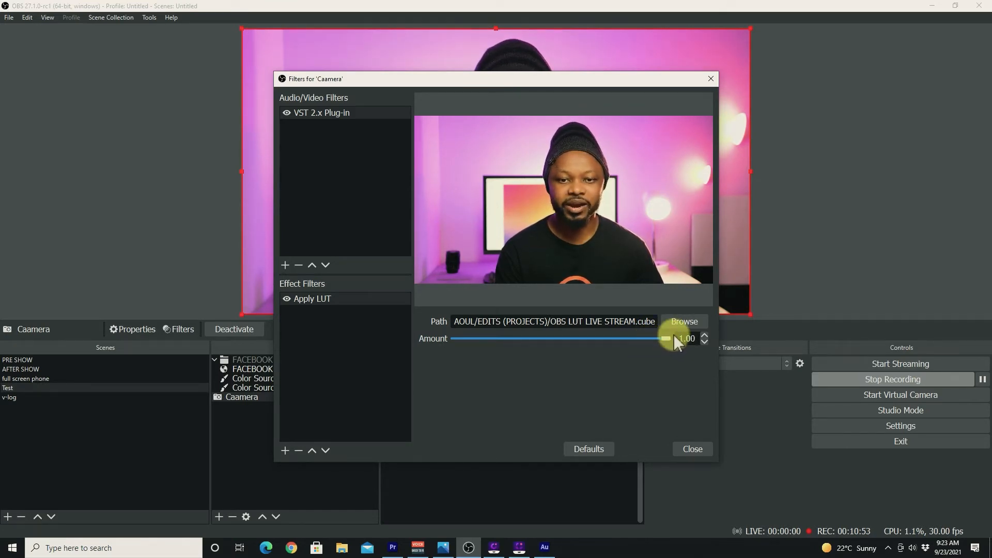
Select the VST 2.x Plug-in filter and close the camera's Filters window.
click(322, 113)
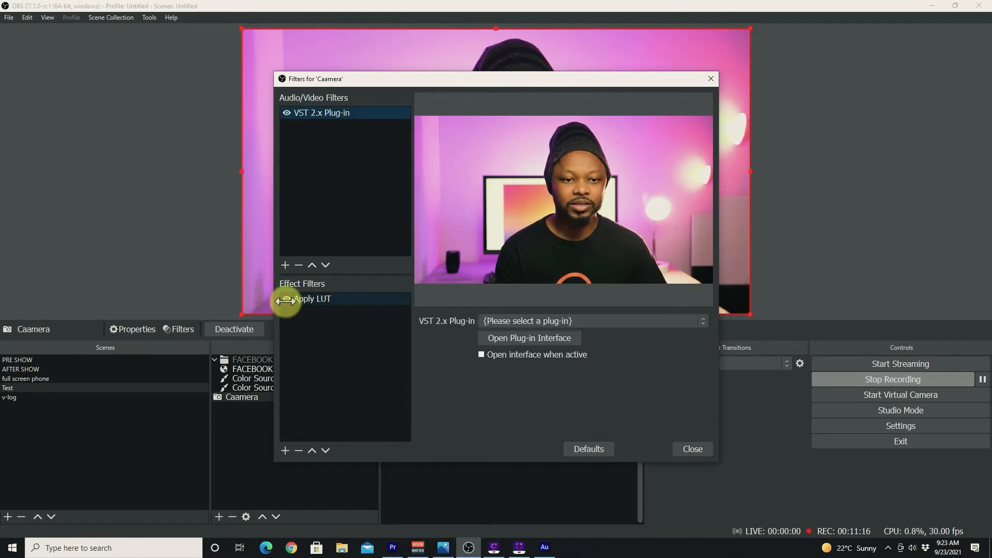
click(691, 448)
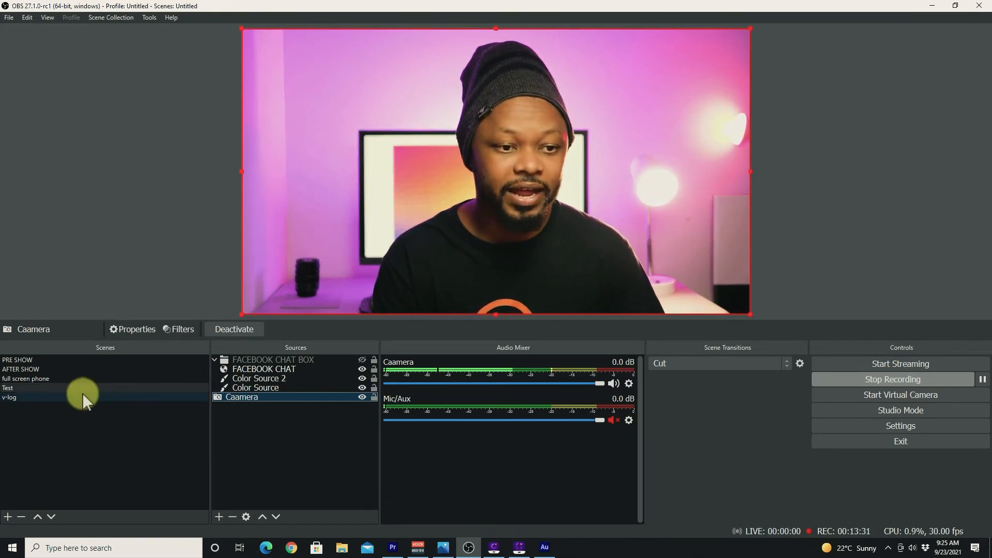
In the v-log scene, view the media source's Apply LUT 2 filter using TREND LUT.cube at 0.32.
click(9, 396)
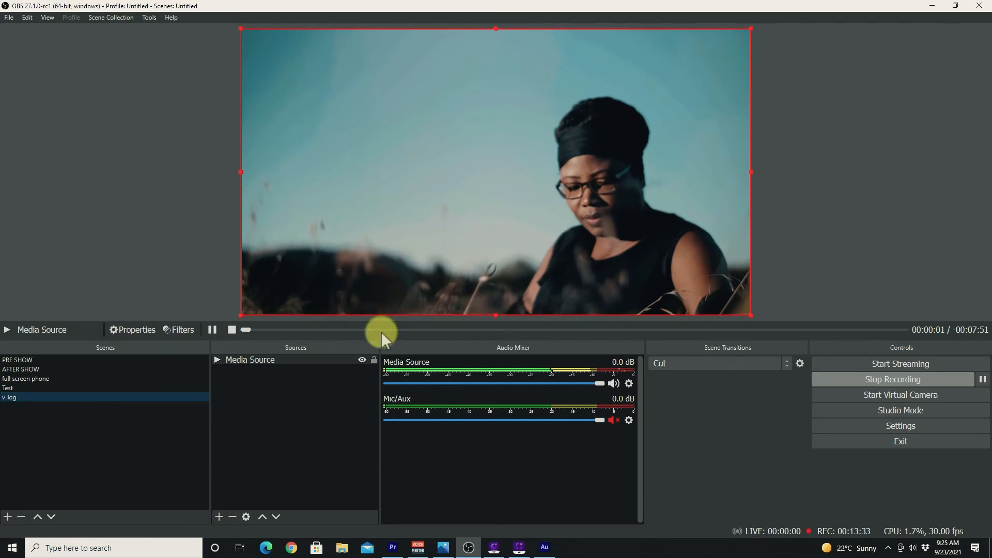
drag(383, 329, 333, 330)
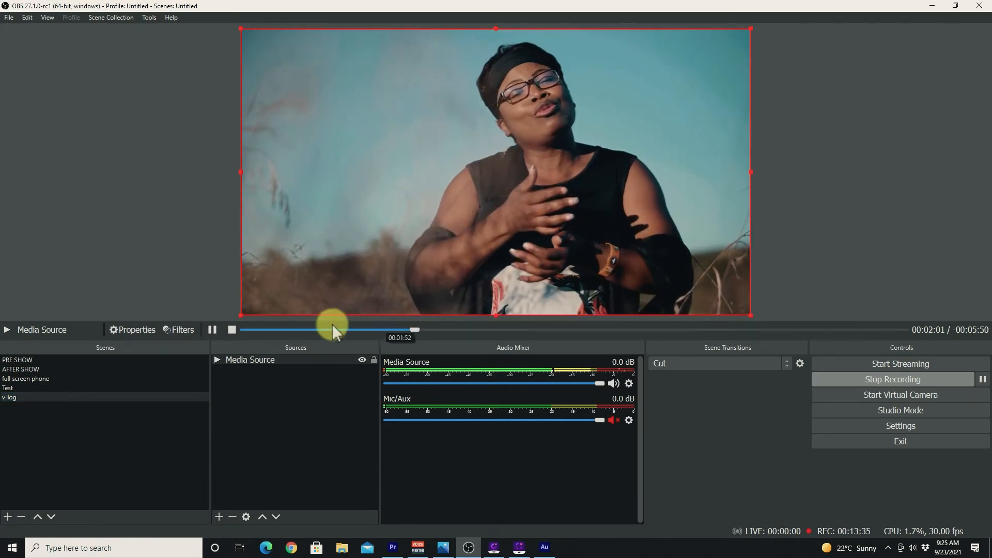
right_click(251, 360)
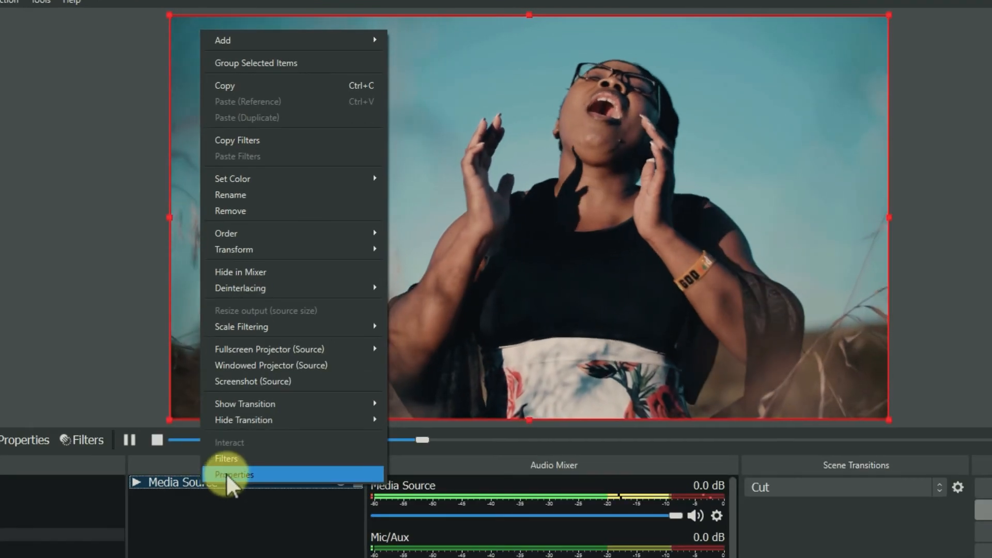
click(225, 459)
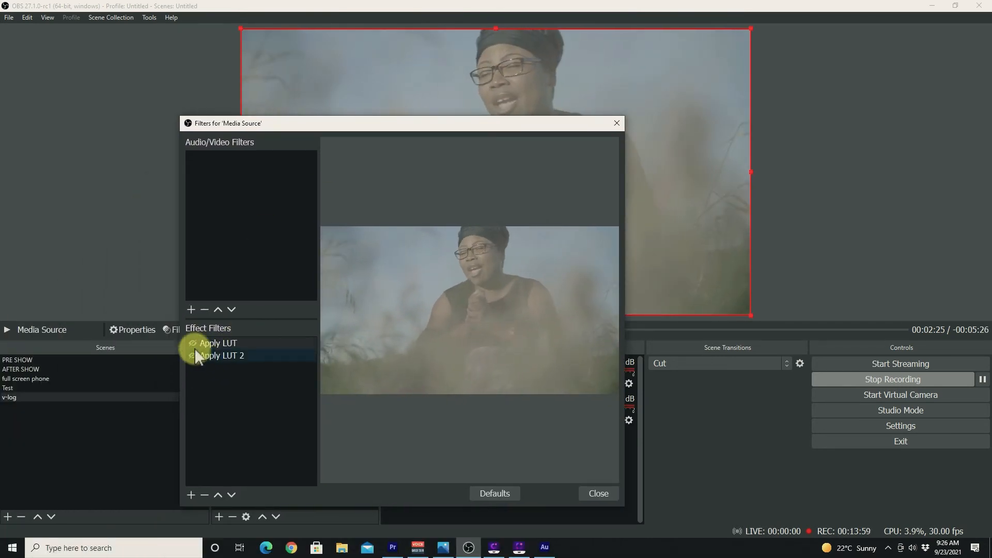
click(222, 355)
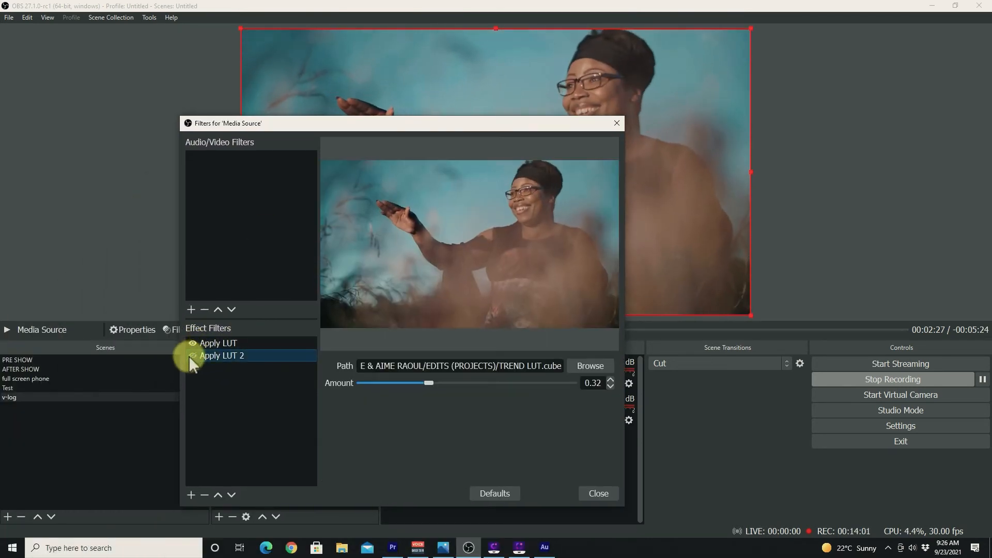